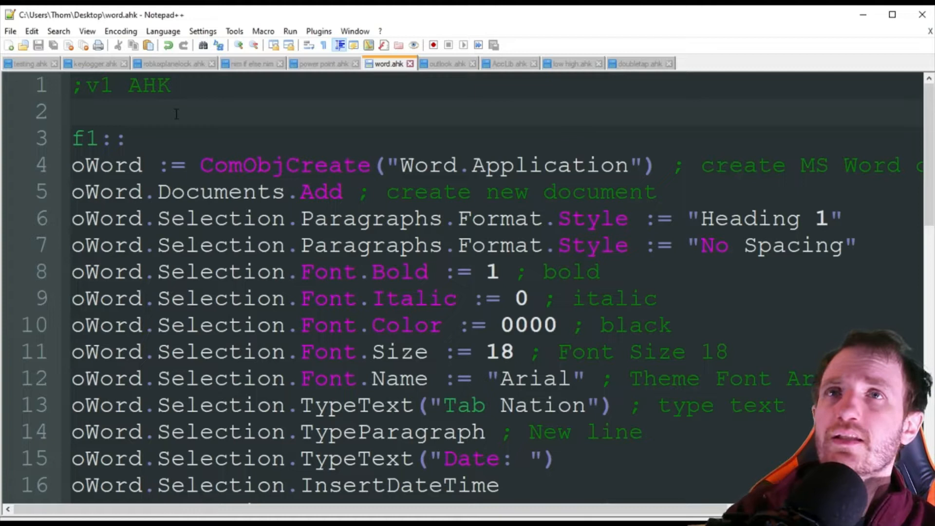
Walk through the script's opening lines, selecting each keyword as it is explained.
left_click(73, 111)
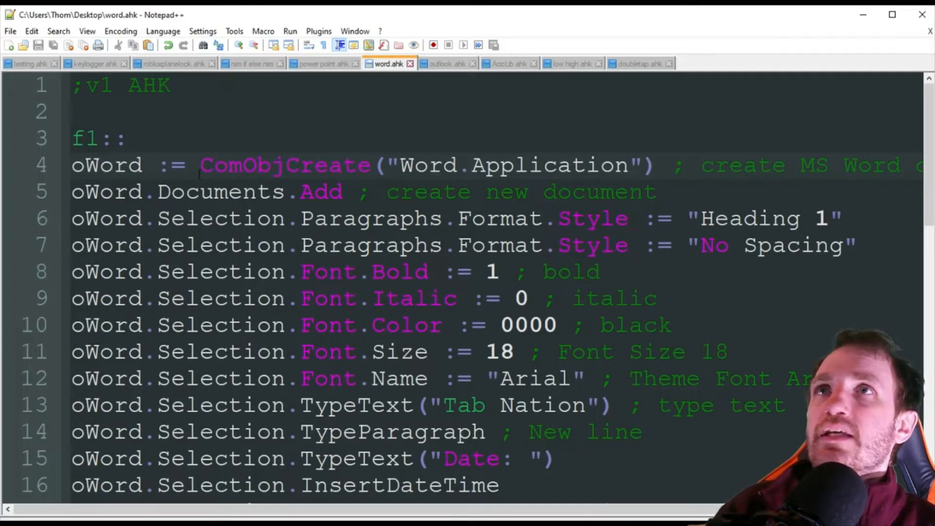
double_click(283, 166)
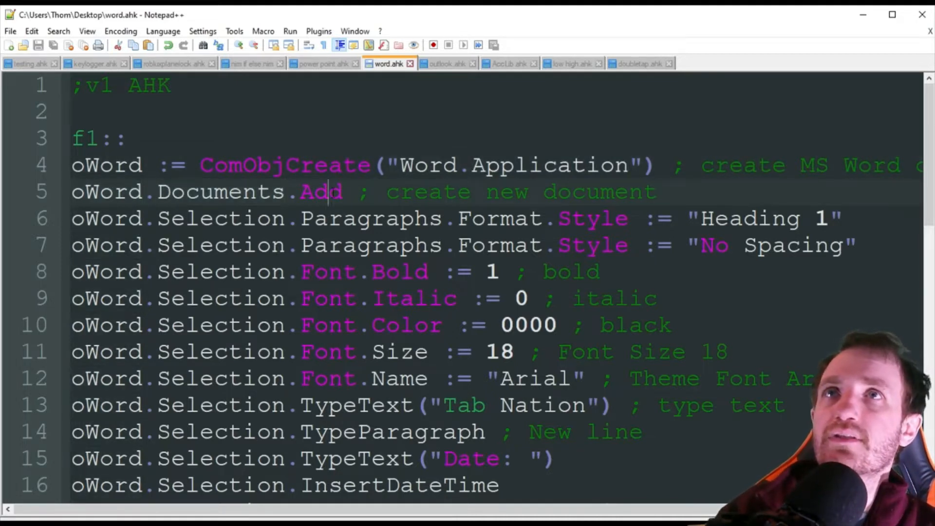
double_click(320, 192)
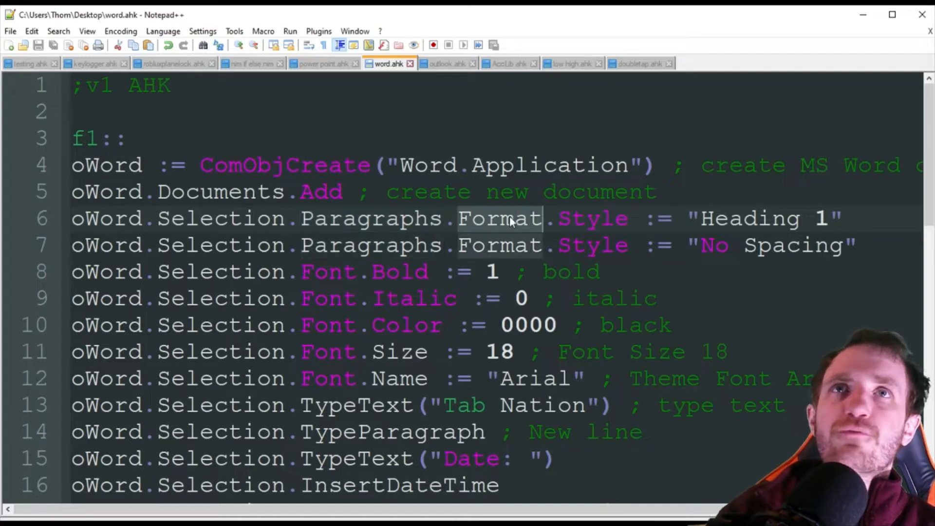
double_click(592, 219)
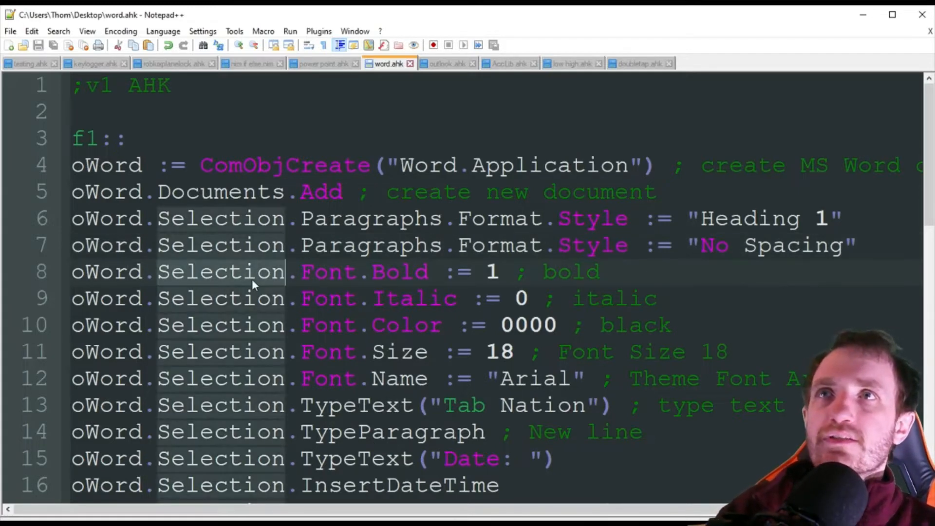
scroll("down", 3)
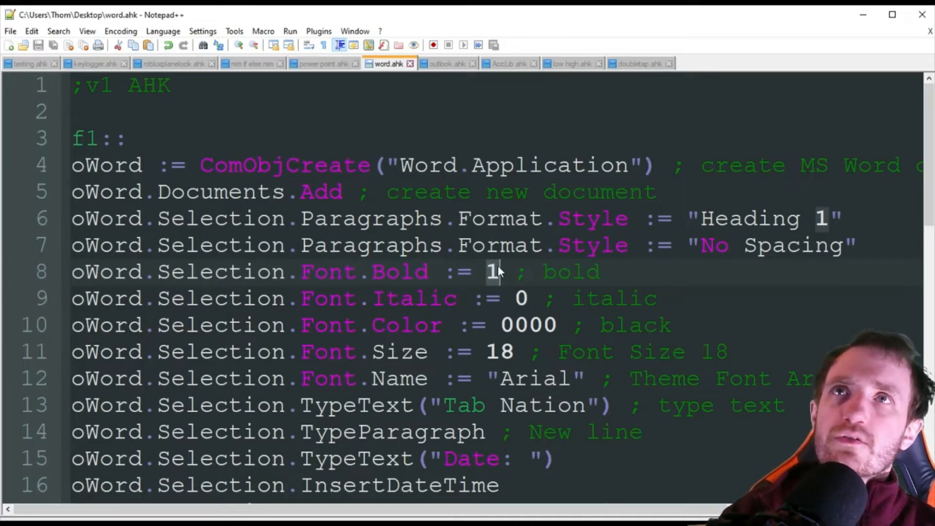
double_click(398, 272)
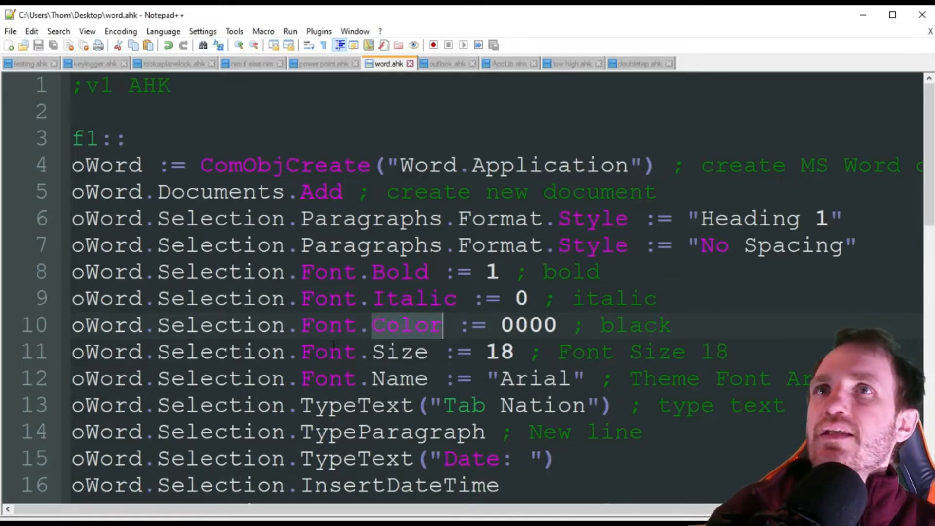
mouse_move(433, 340)
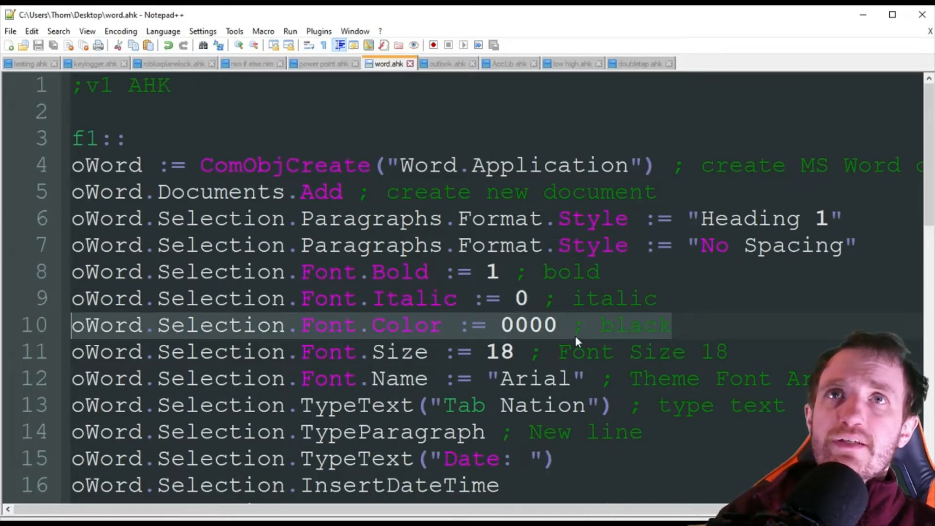
scroll("down", 3)
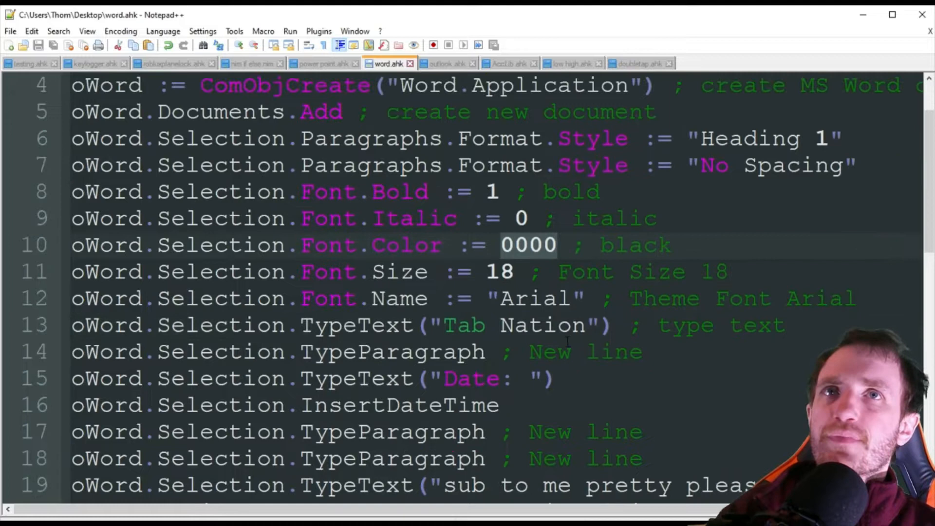
left_click(411, 272)
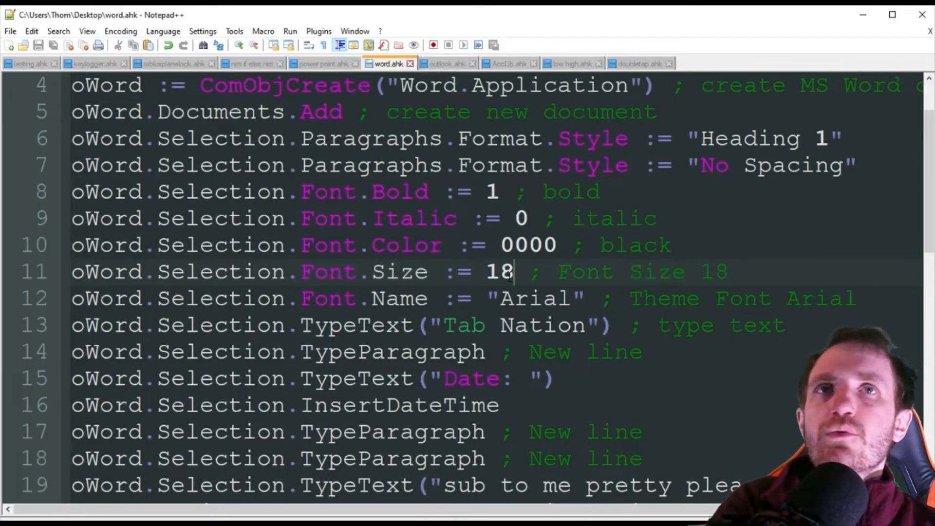
double_click(500, 272)
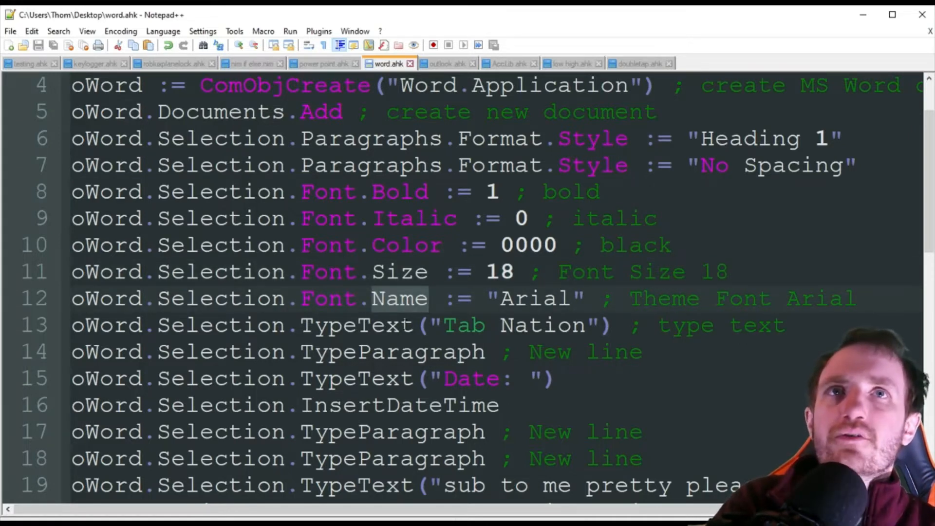
double_click(534, 298)
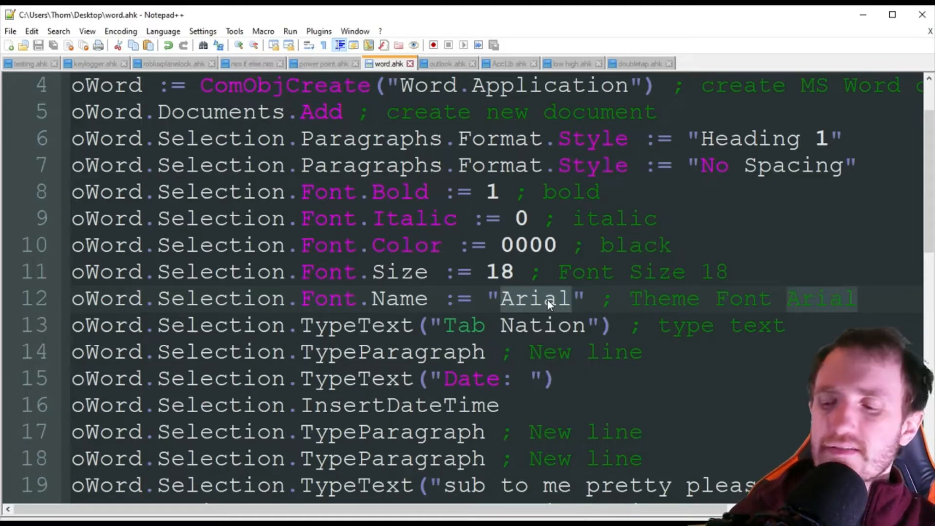
Review the heading and date commands, highlighting their property names line by line.
left_click(543, 298)
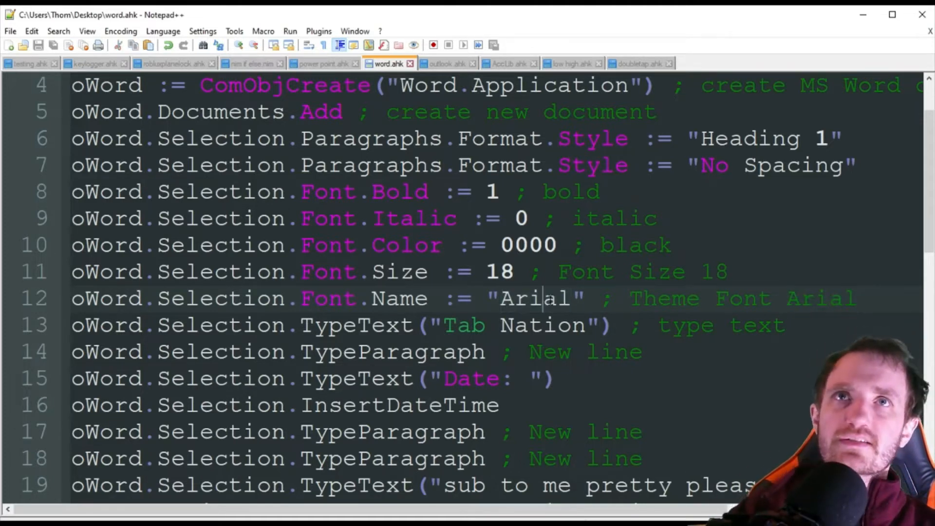
double_click(531, 298)
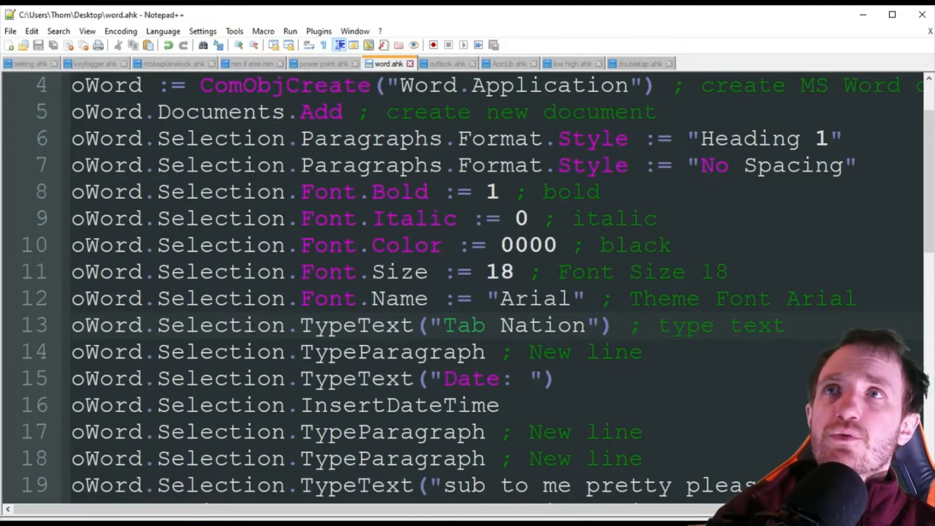
double_click(356, 325)
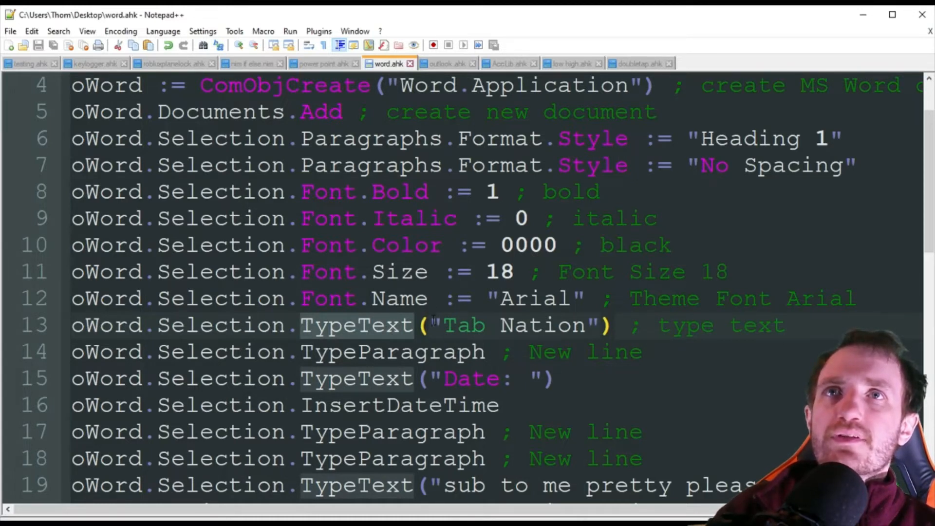
double_click(462, 325)
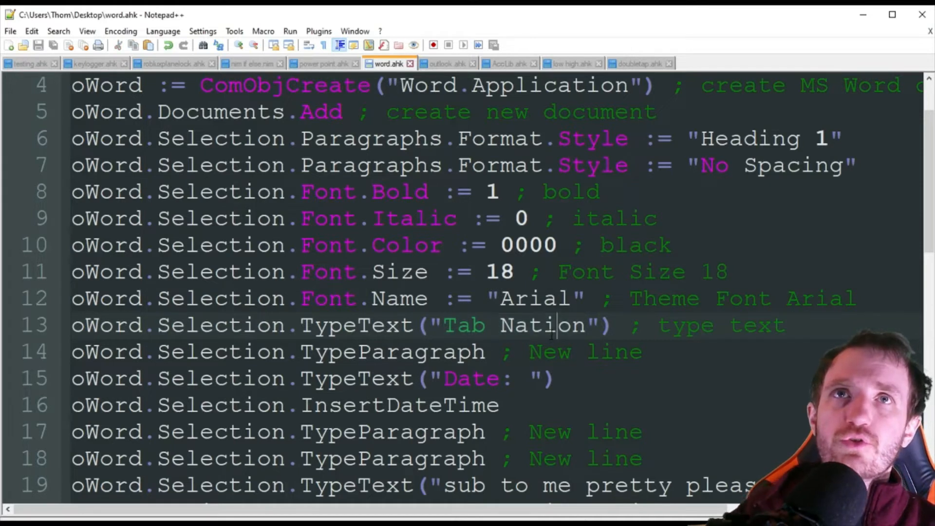
double_click(525, 326)
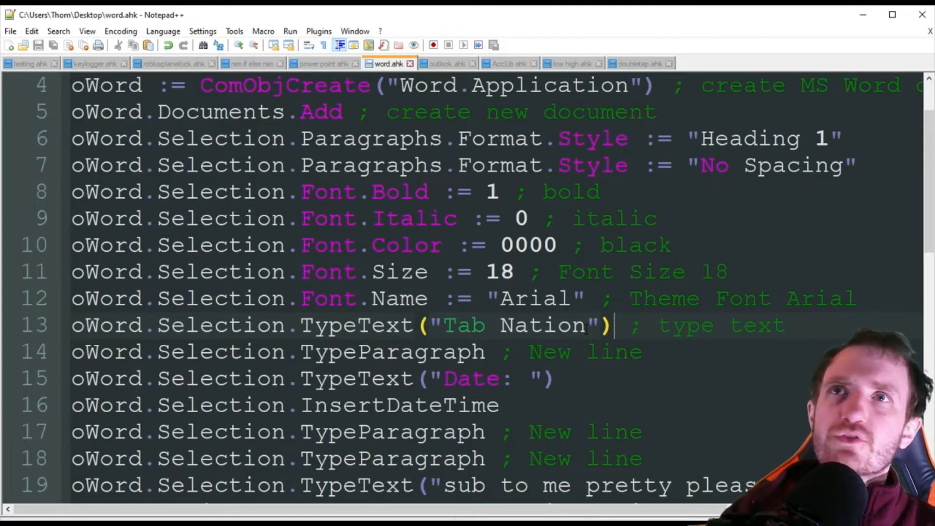
double_click(524, 325)
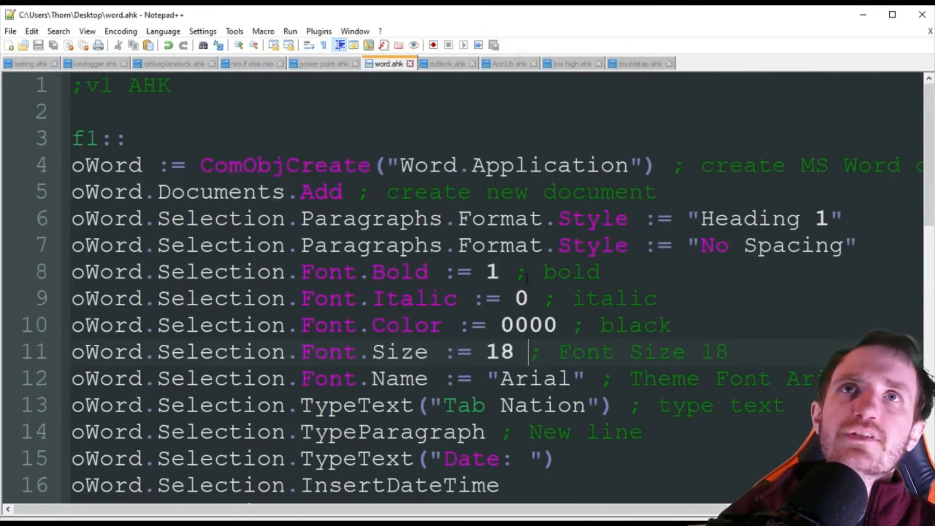
scroll("down", 3)
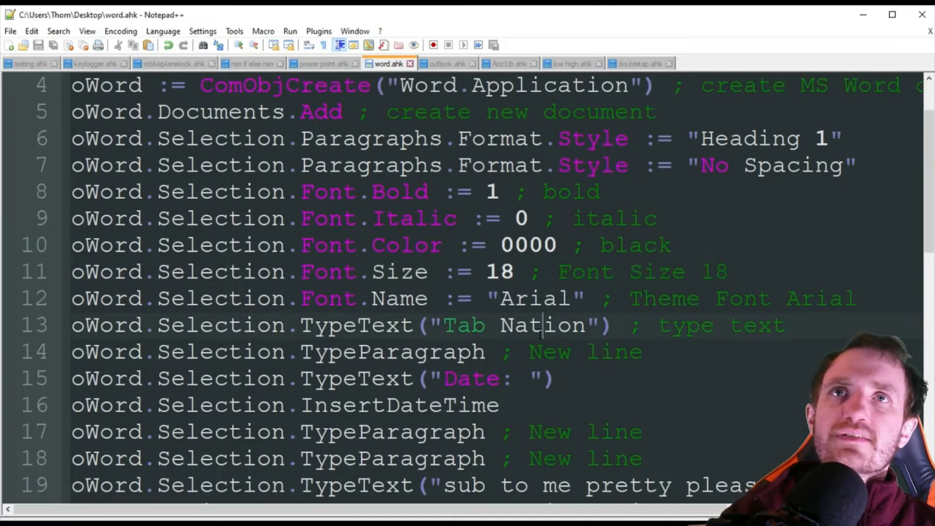
double_click(543, 326)
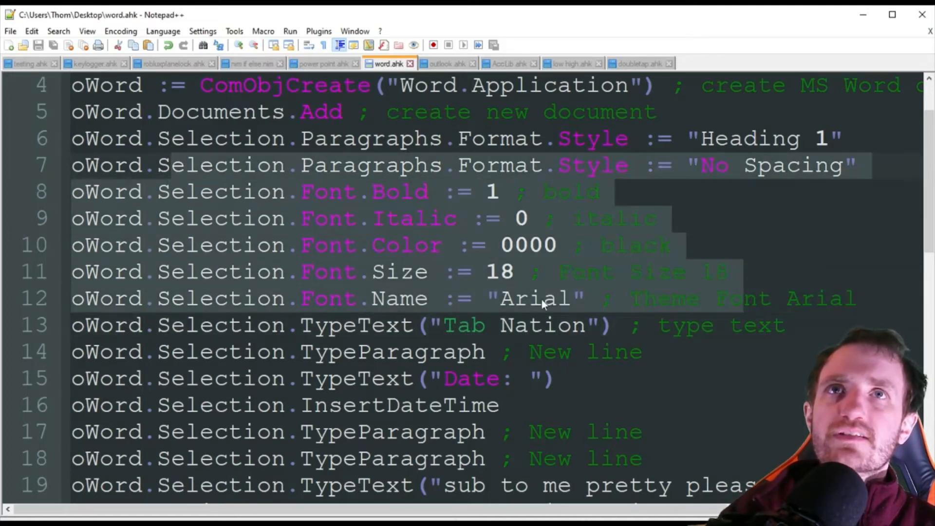
left_click(169, 166)
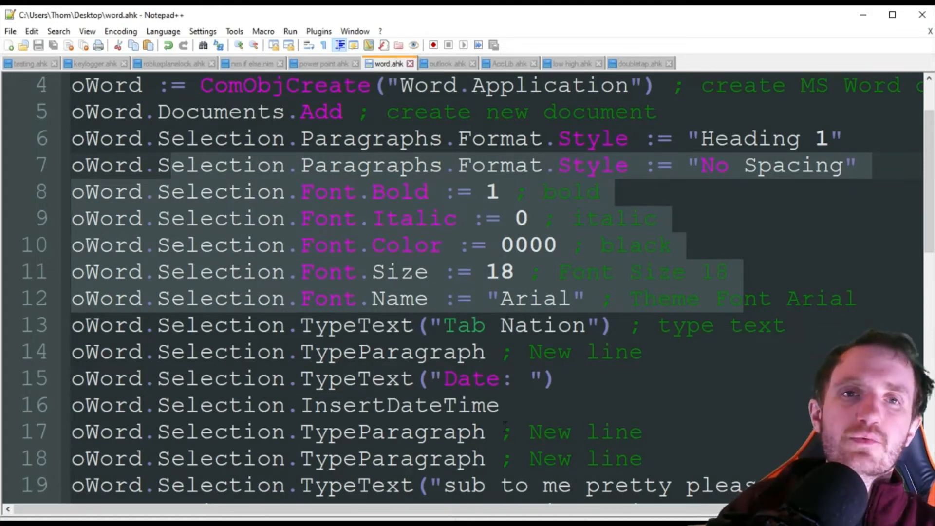
left_click(500, 326)
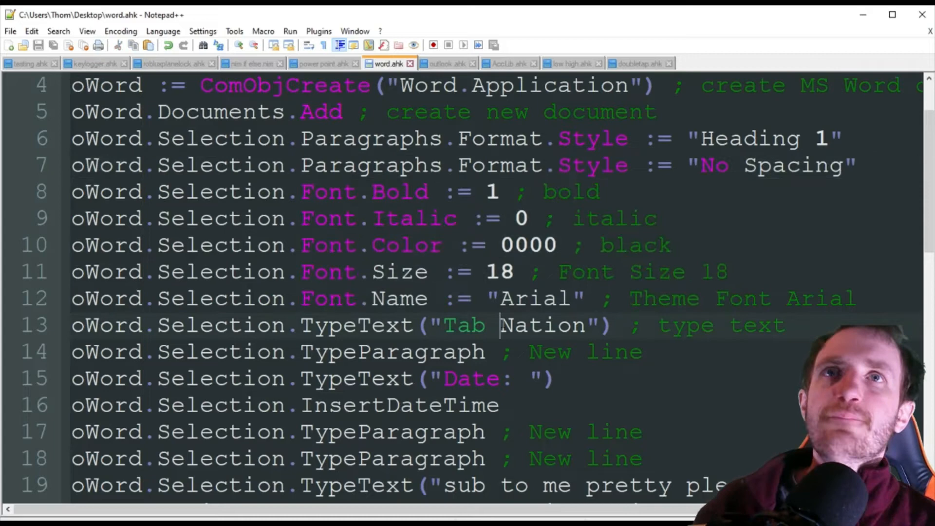
scroll("down", 3)
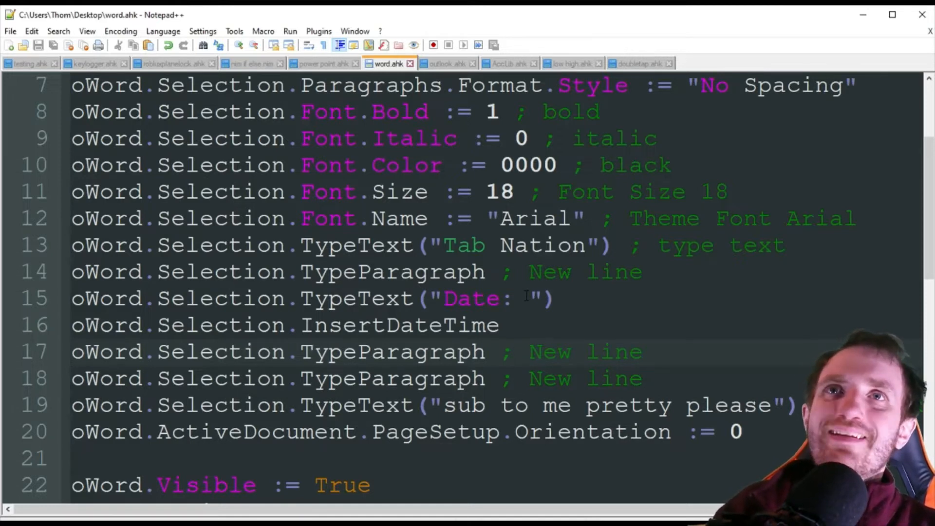
Examine the text-insertion lines, selecting the method names and their arguments.
double_click(392, 272)
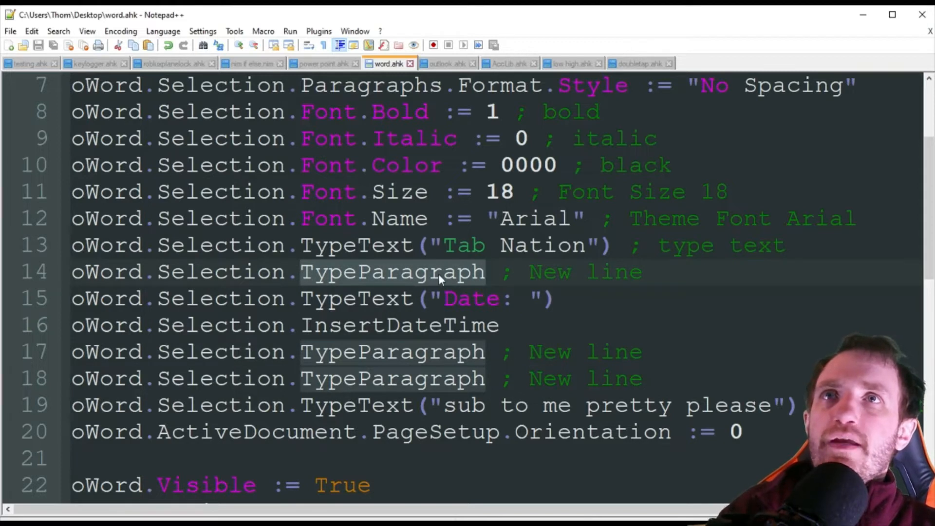
left_click(410, 272)
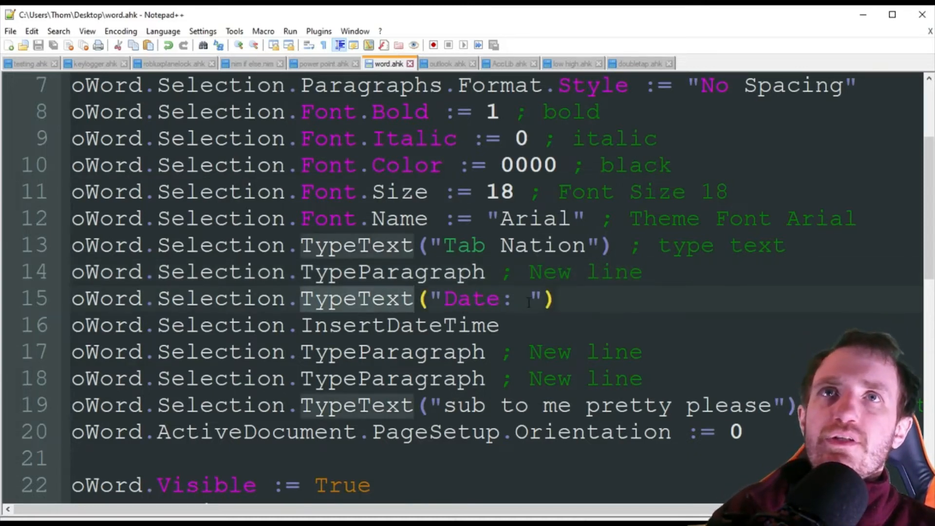
double_click(472, 298)
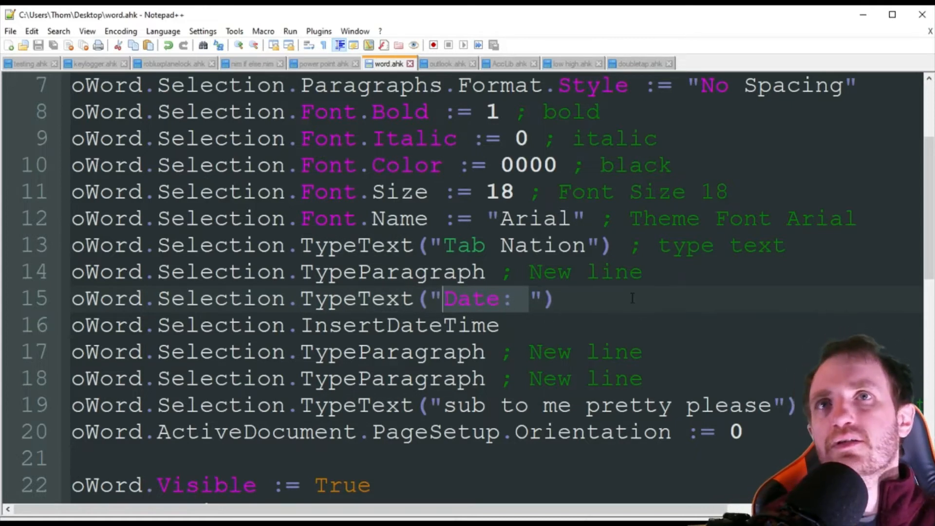
double_click(399, 326)
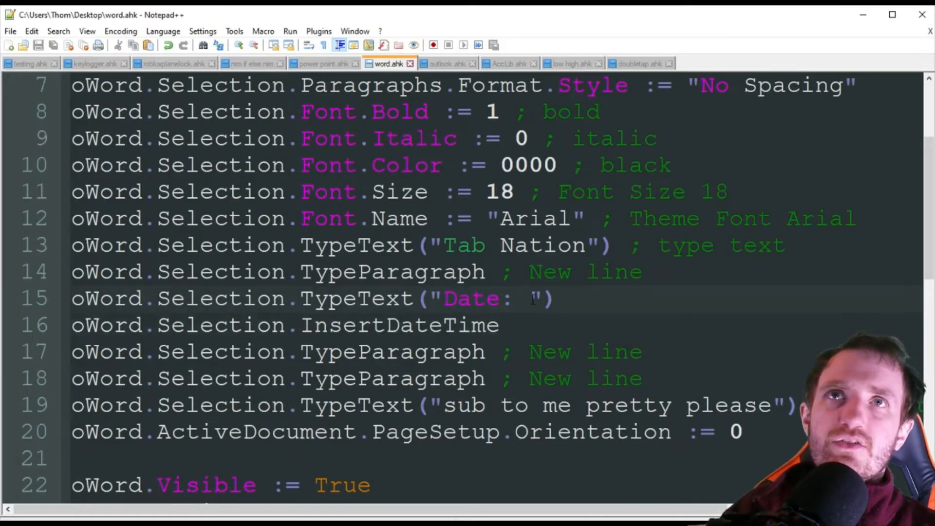
scroll("down", 3)
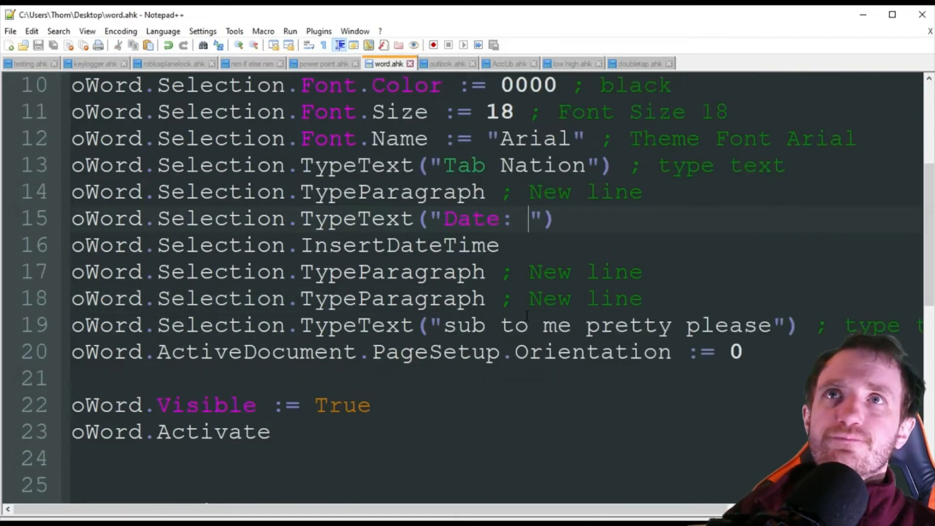
left_click(647, 298)
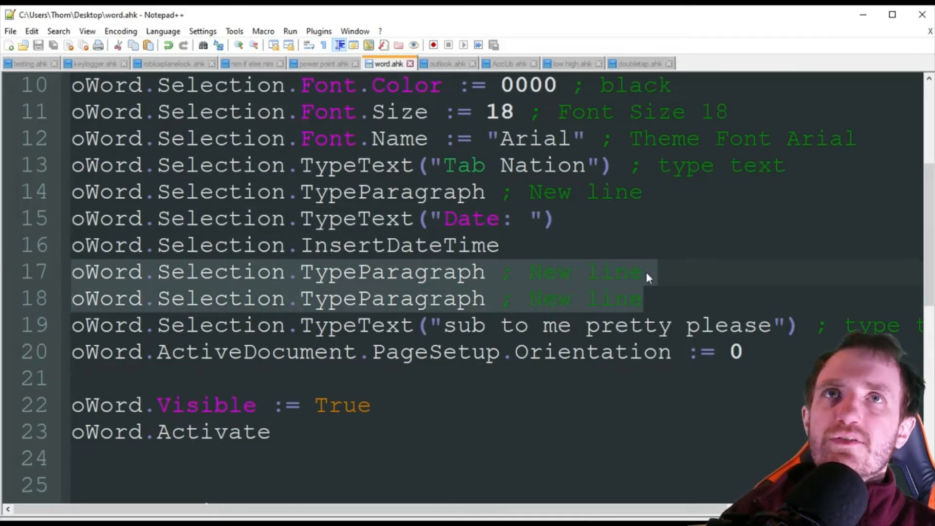
left_click(643, 299)
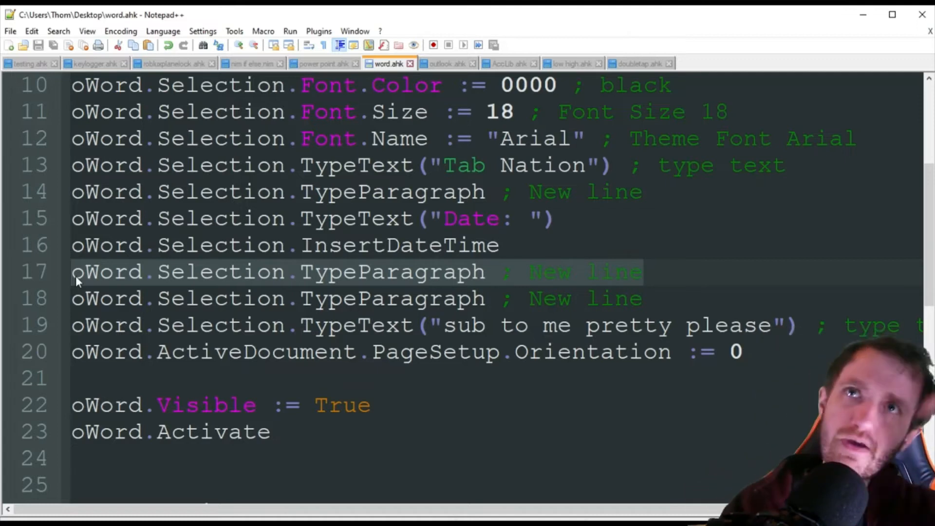
left_click(630, 299)
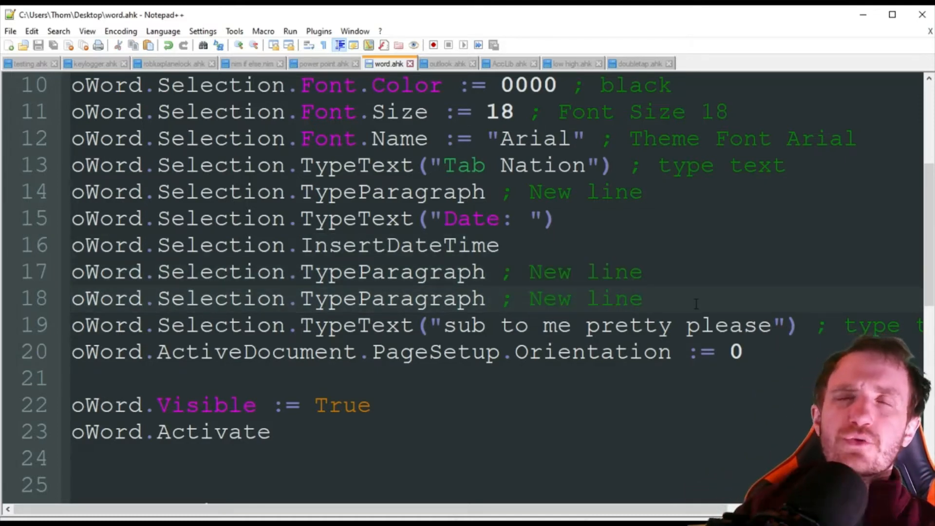
scroll("down", 3)
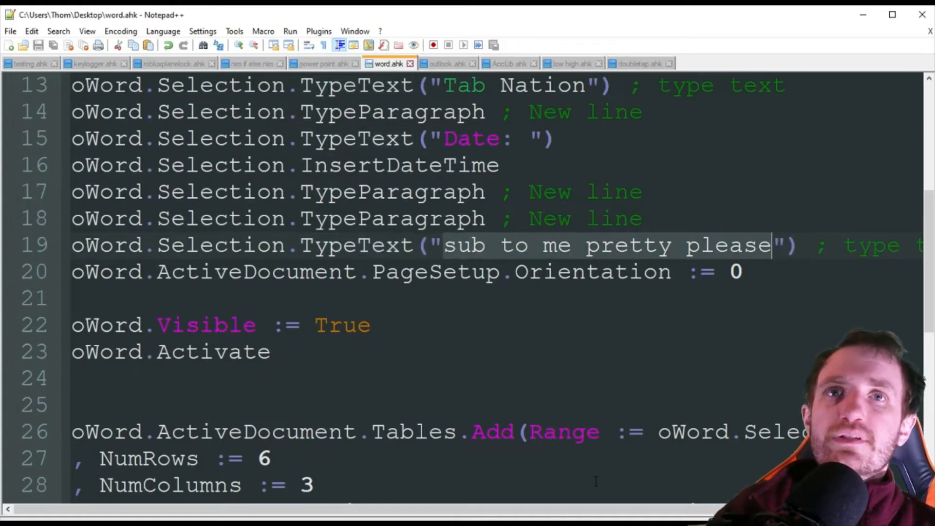
scroll("right", 3)
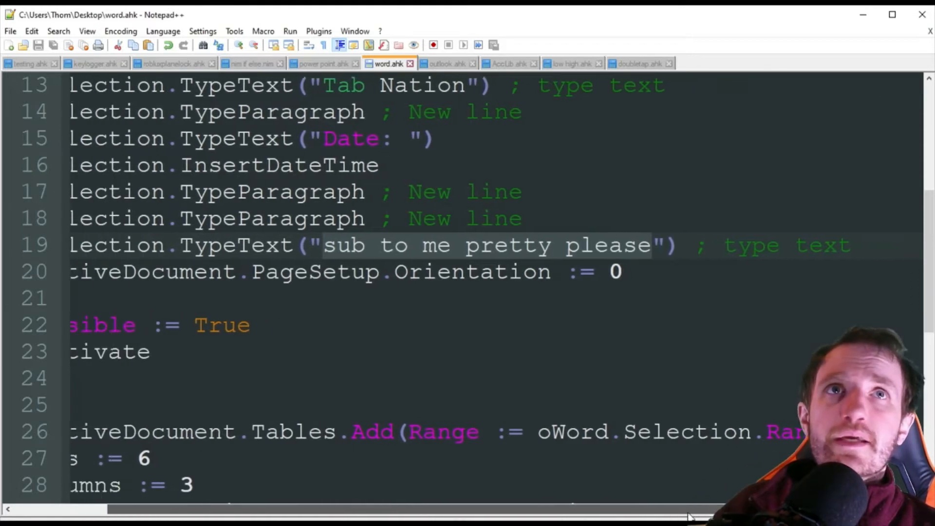
scroll("left", 3)
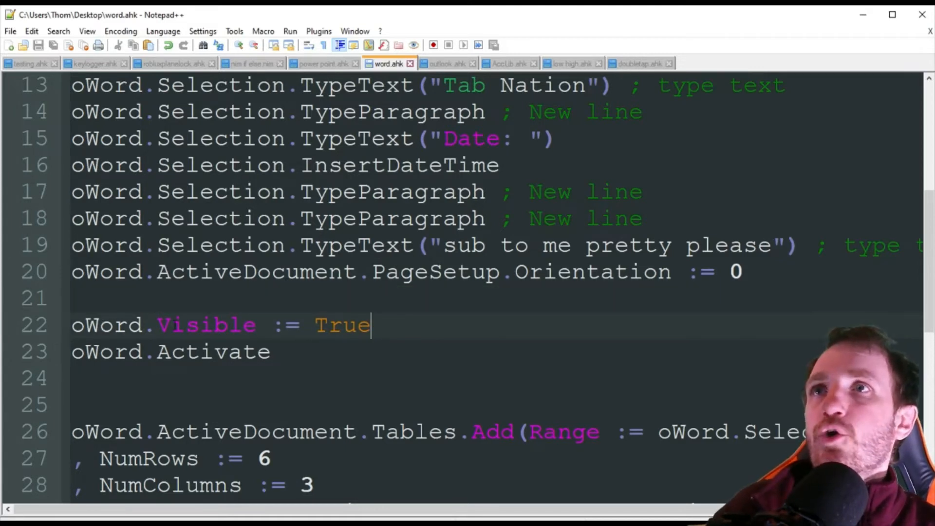
Highlight the paragraph and selection commands leading up to the table section.
double_click(342, 325)
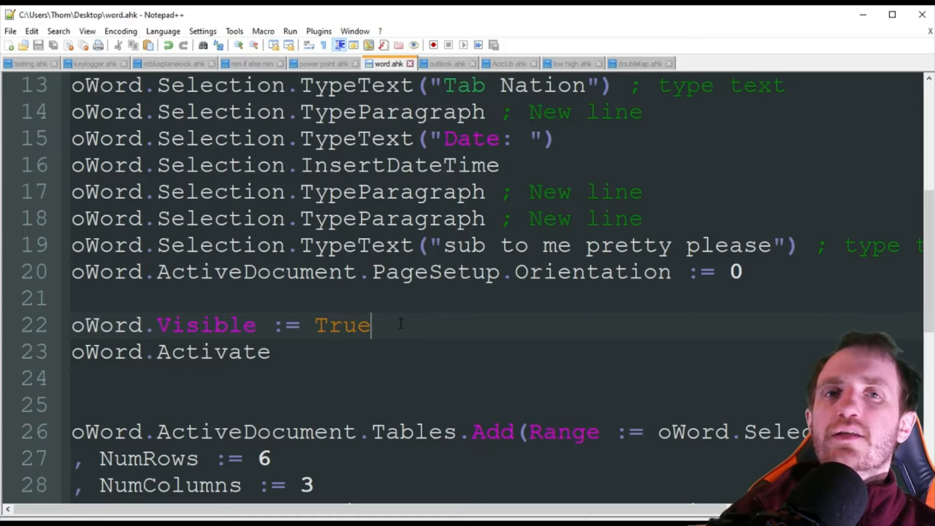
double_click(342, 324)
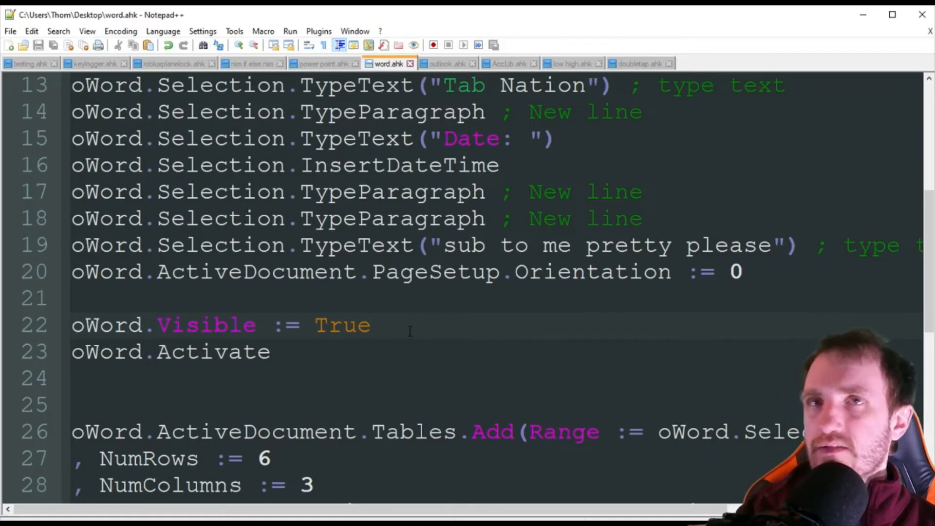
left_click(370, 325)
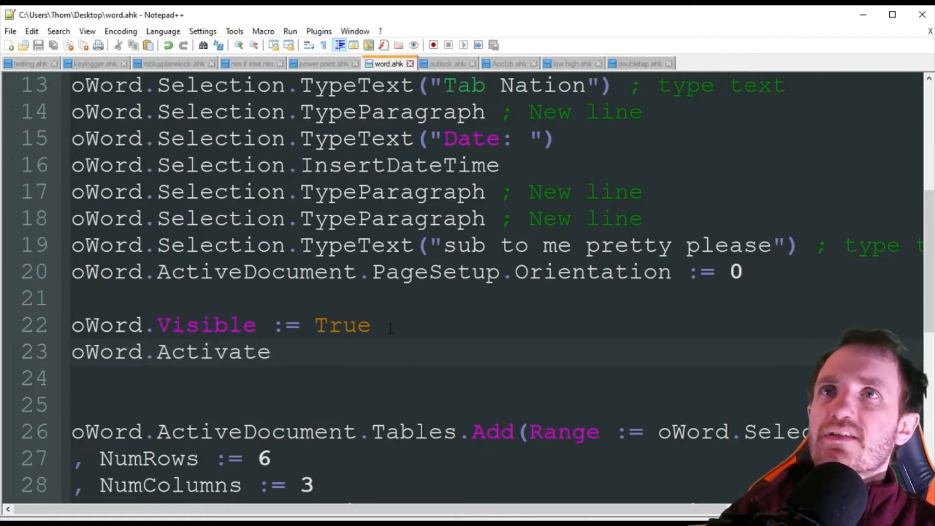
scroll("down", 3)
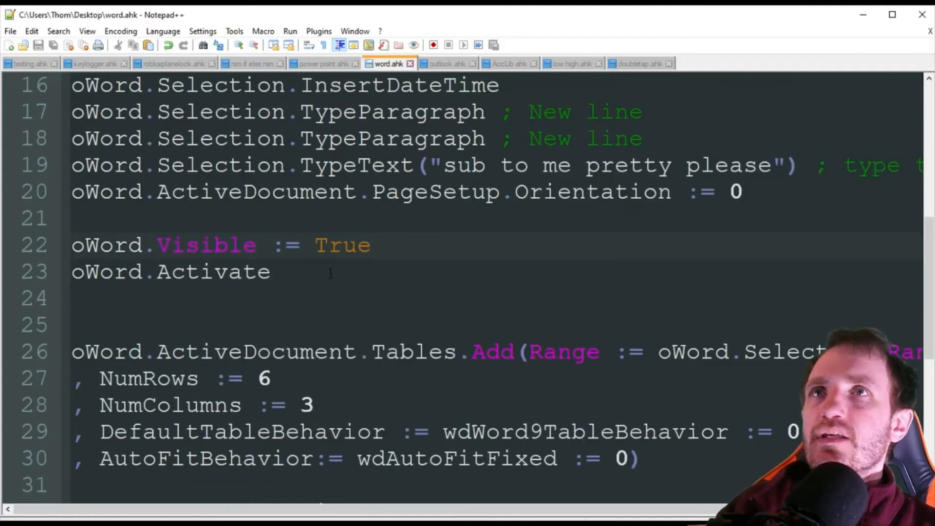
double_click(341, 245)
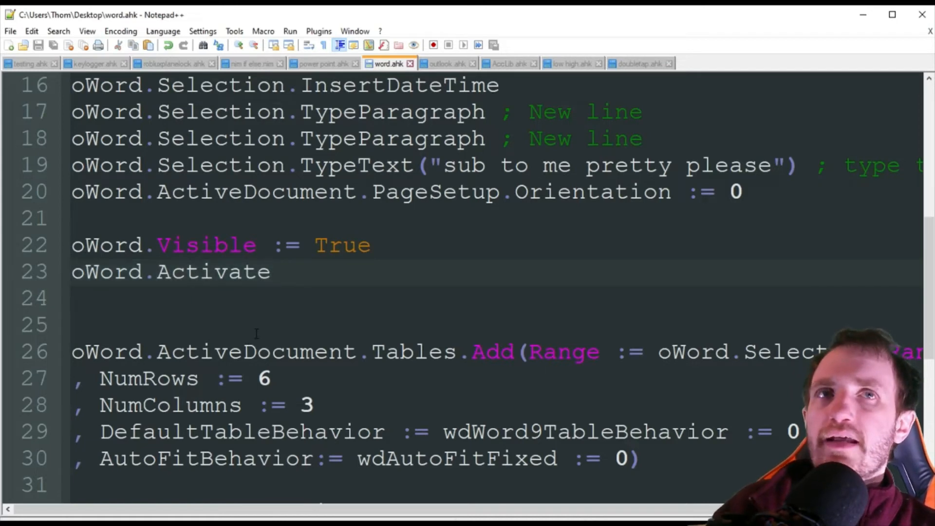
scroll("down", 3)
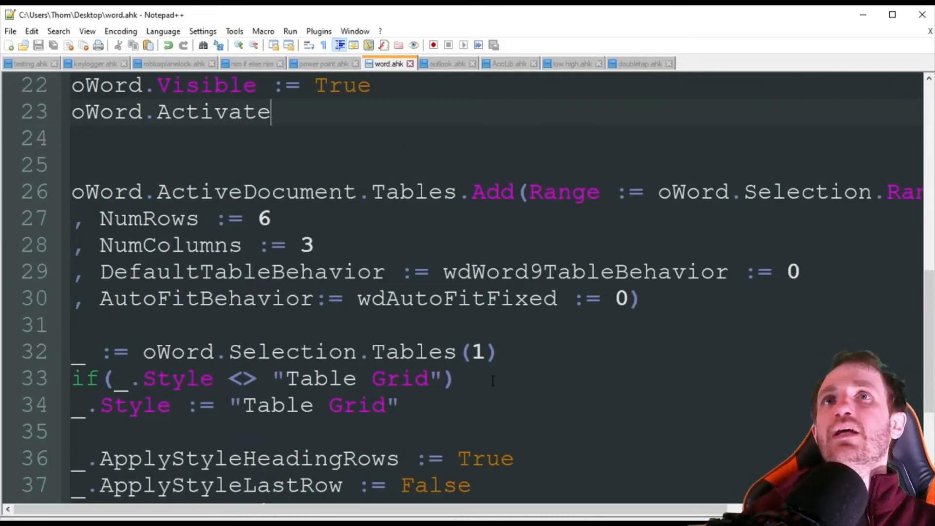
scroll("down", 3)
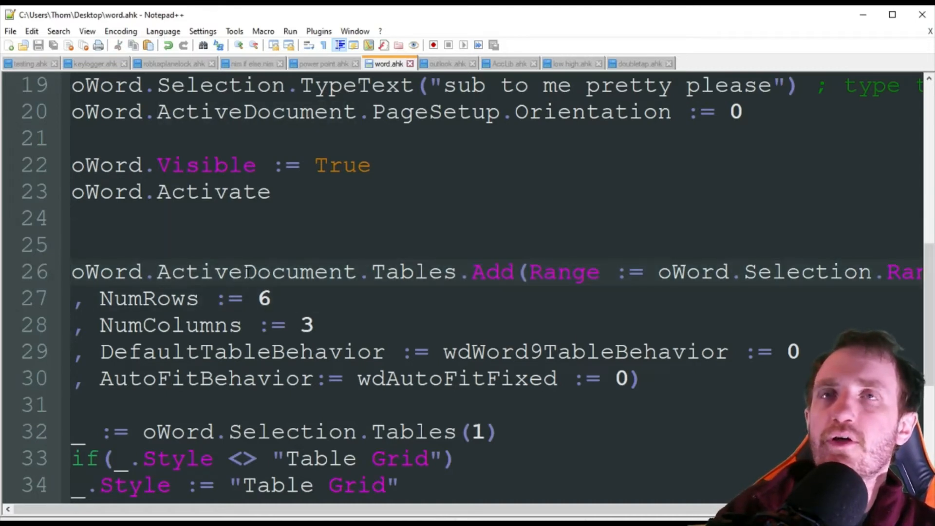
Review the Tables.Add and Range calls and the 'Table Grid' style line for the 6x3 table.
double_click(212, 192)
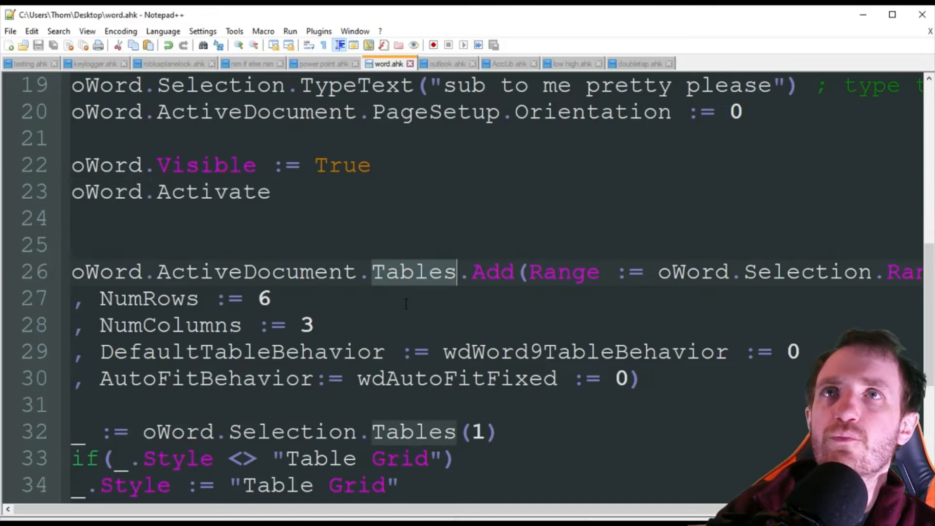
double_click(492, 271)
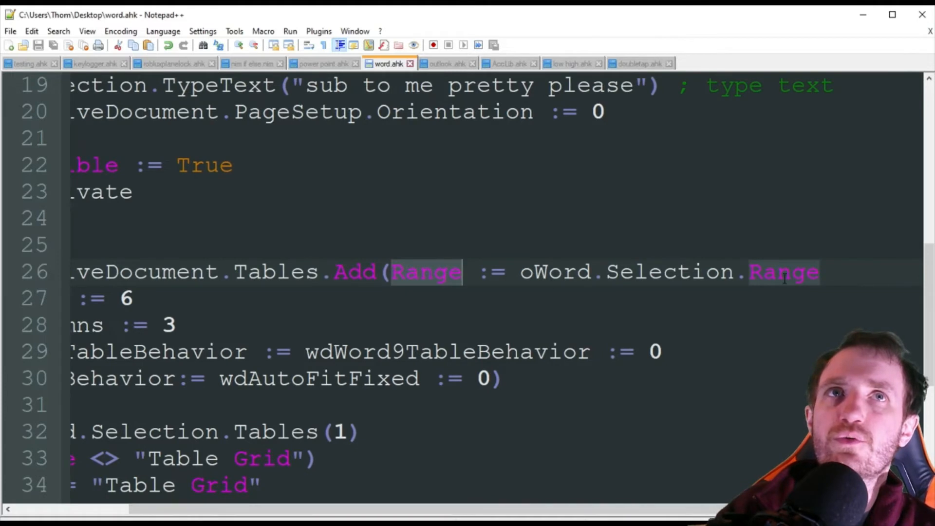
scroll("left", 3)
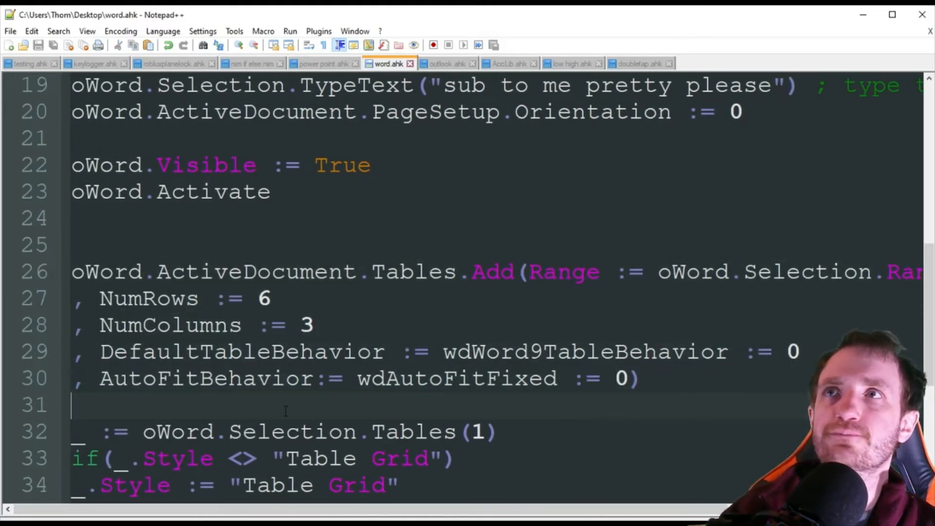
double_click(148, 298)
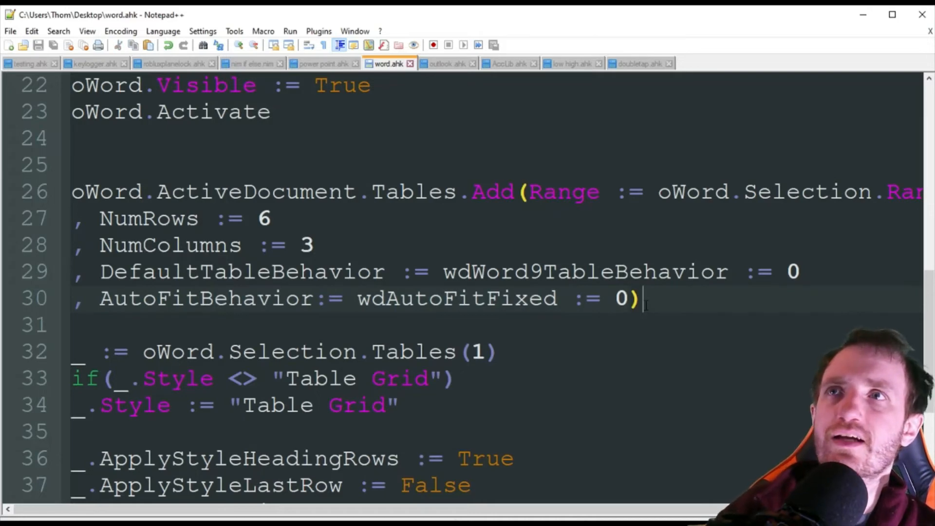
scroll("down", 3)
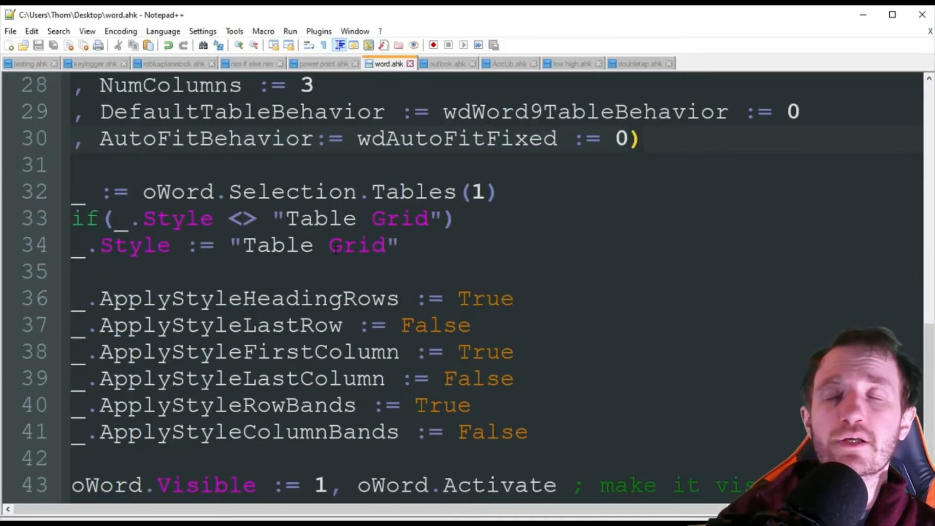
double_click(177, 192)
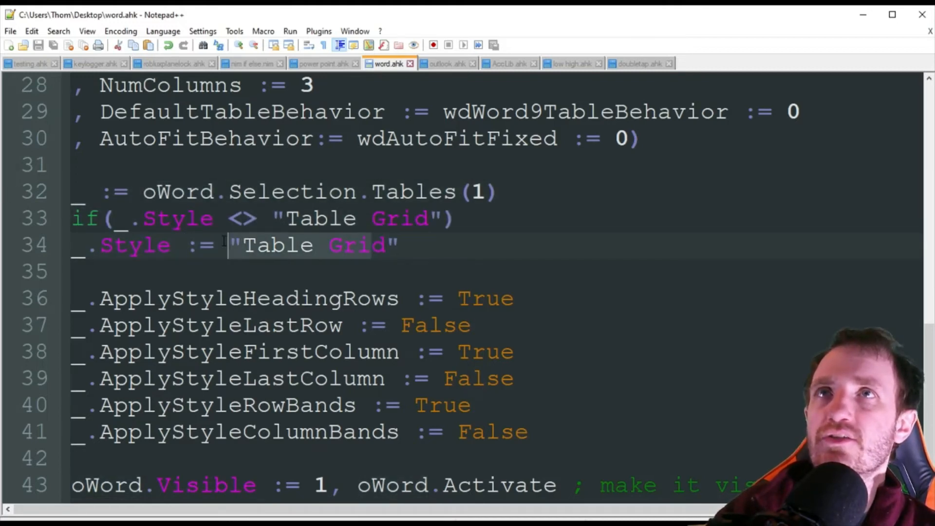
scroll("down", 3)
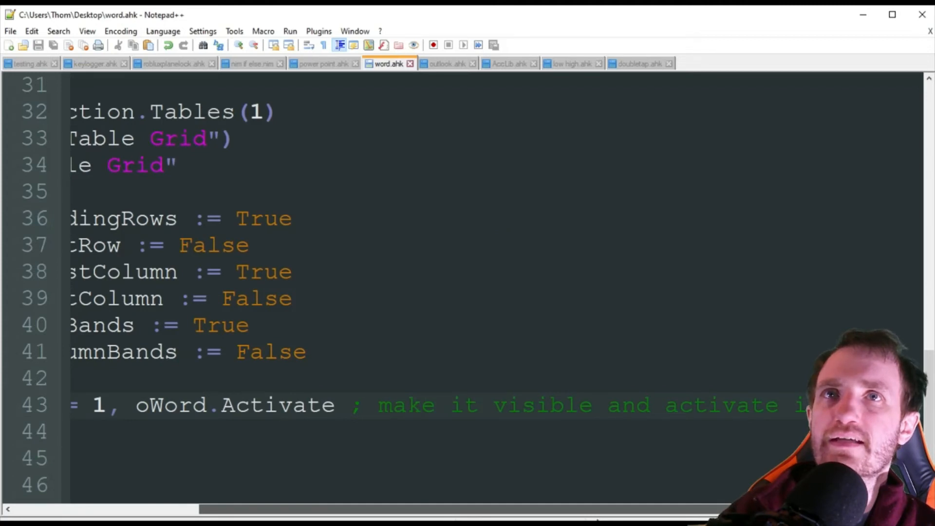
scroll("left", 3)
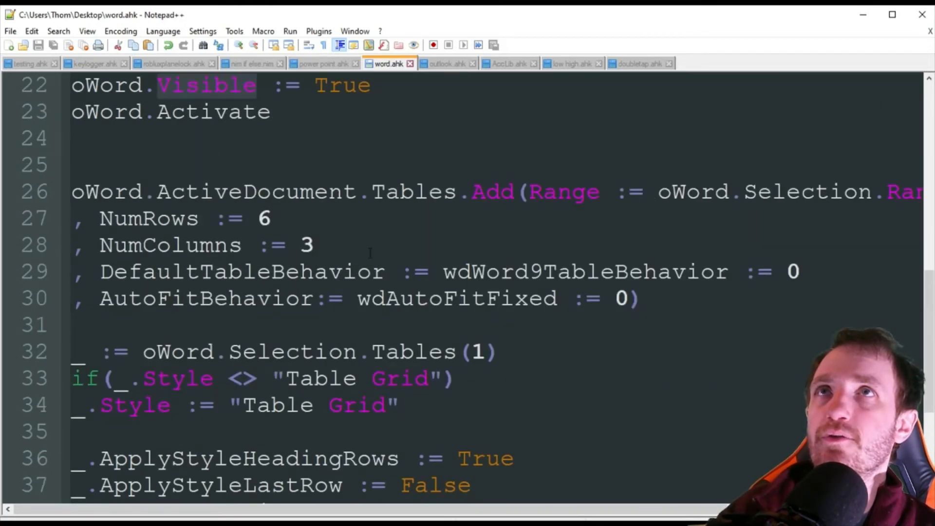
scroll("down", 3)
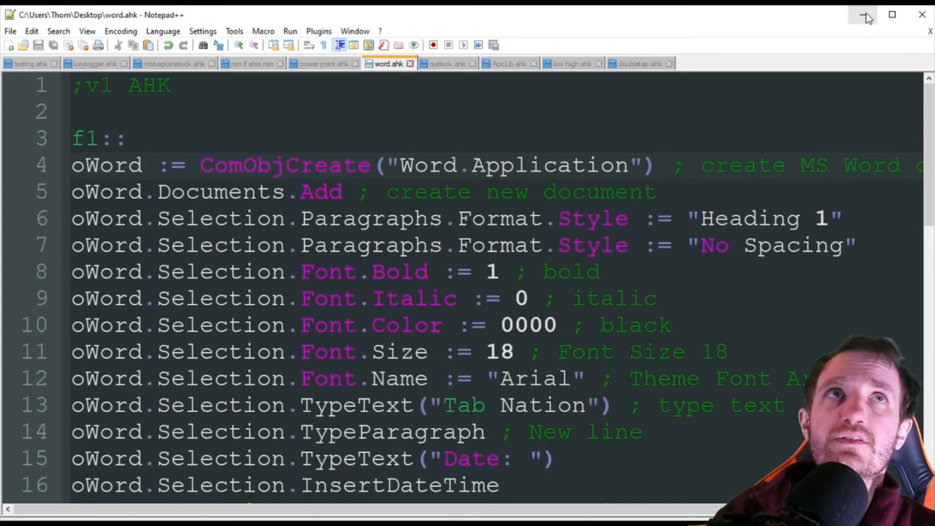
mouse_move(864, 17)
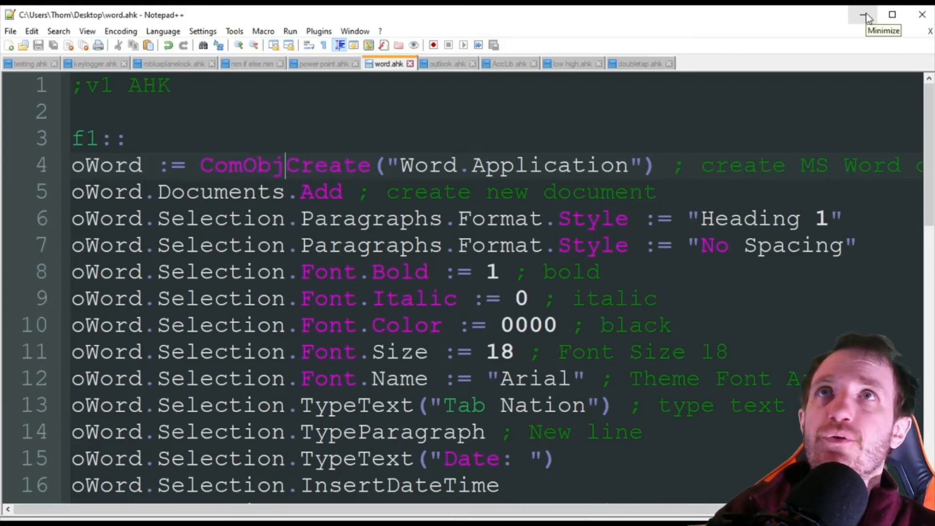
Inspect the generated Word document's table cell and 2/28/2022 date, then close Word via the save prompt.
left_click(864, 15)
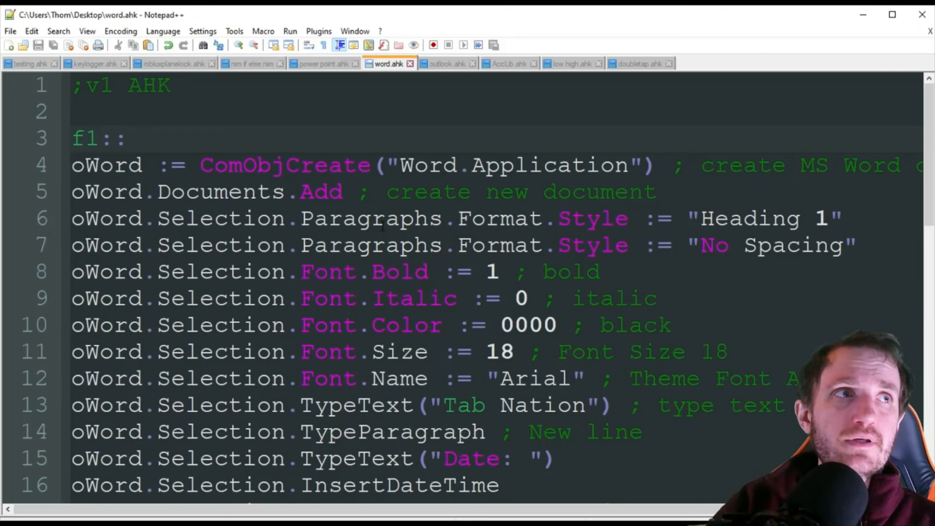
left_click(128, 138)
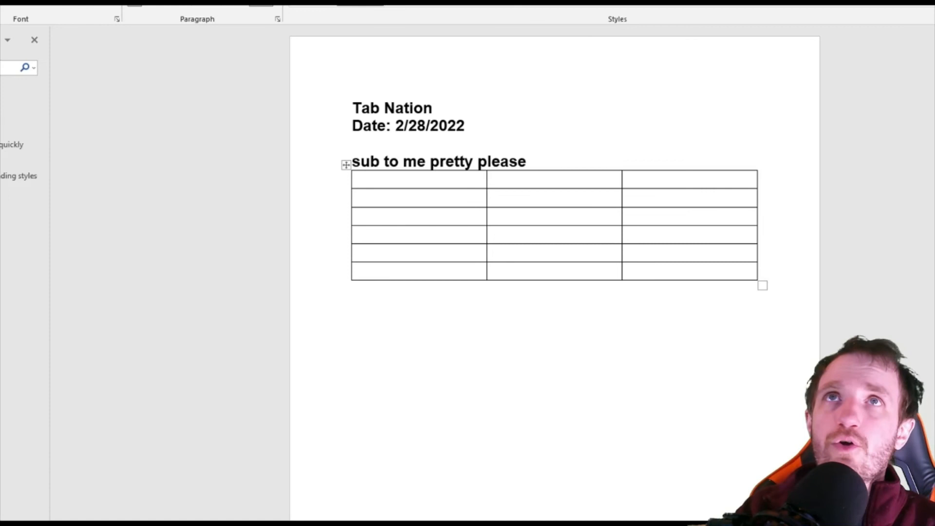
left_click(358, 179)
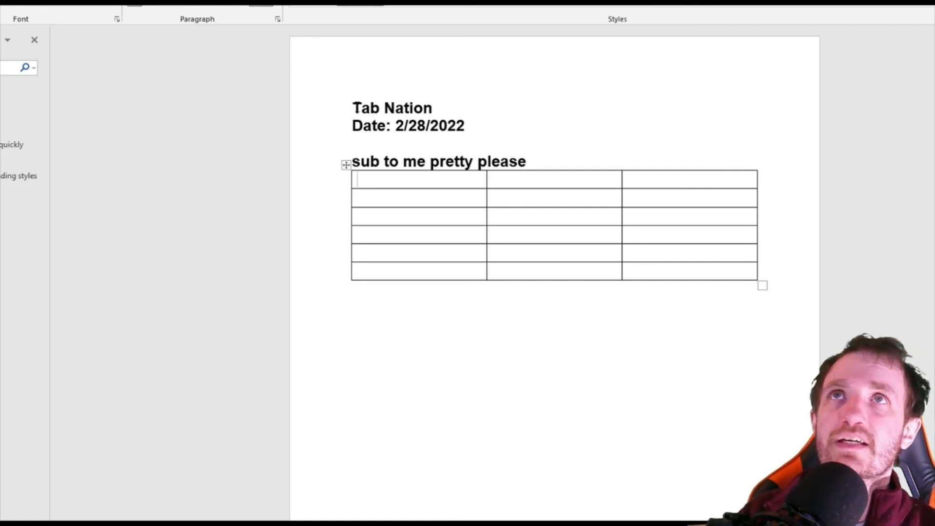
double_click(429, 126)
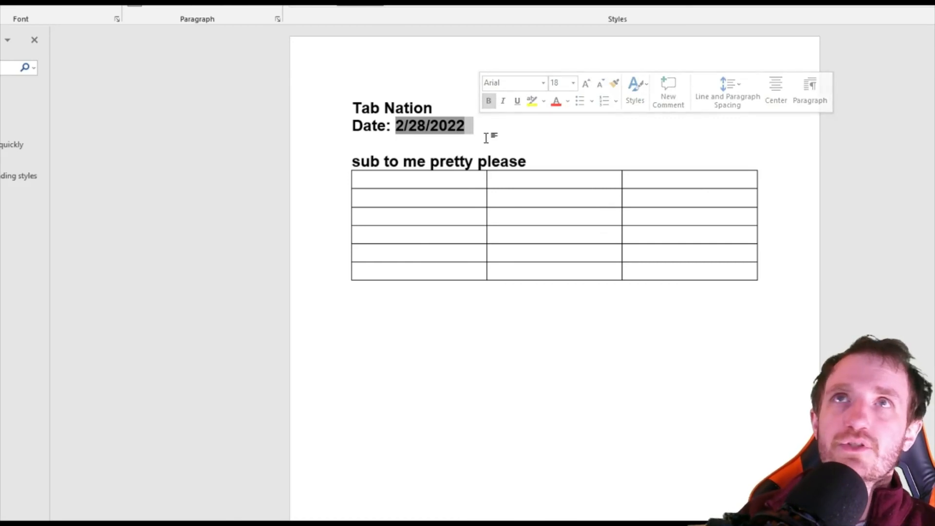
left_click(376, 143)
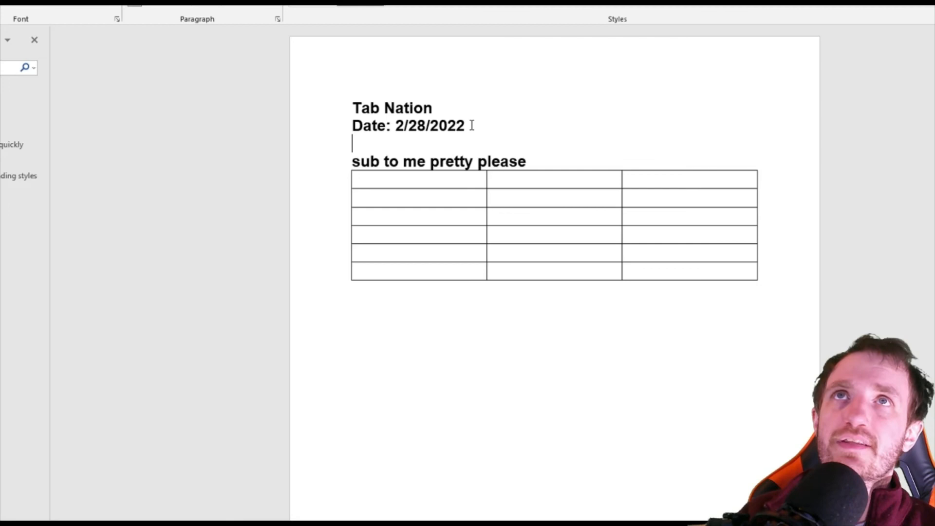
mouse_move(393, 161)
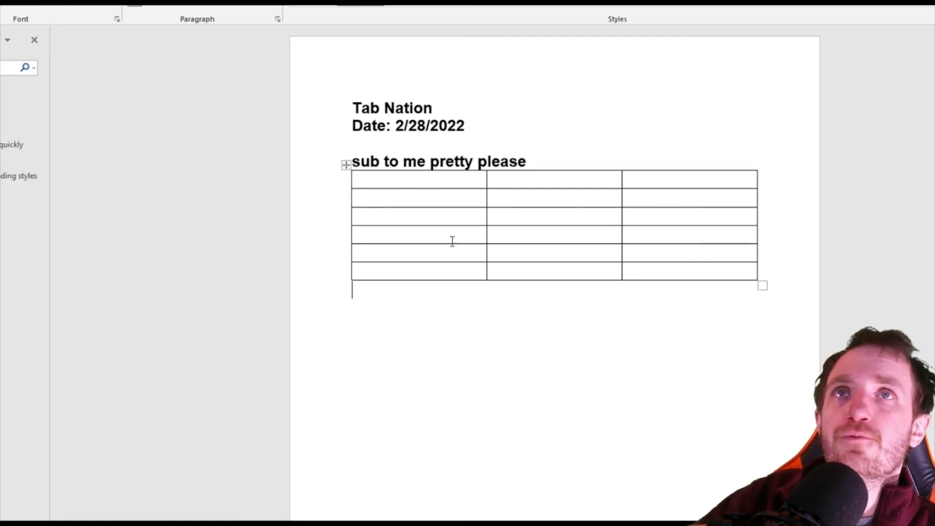
mouse_move(453, 205)
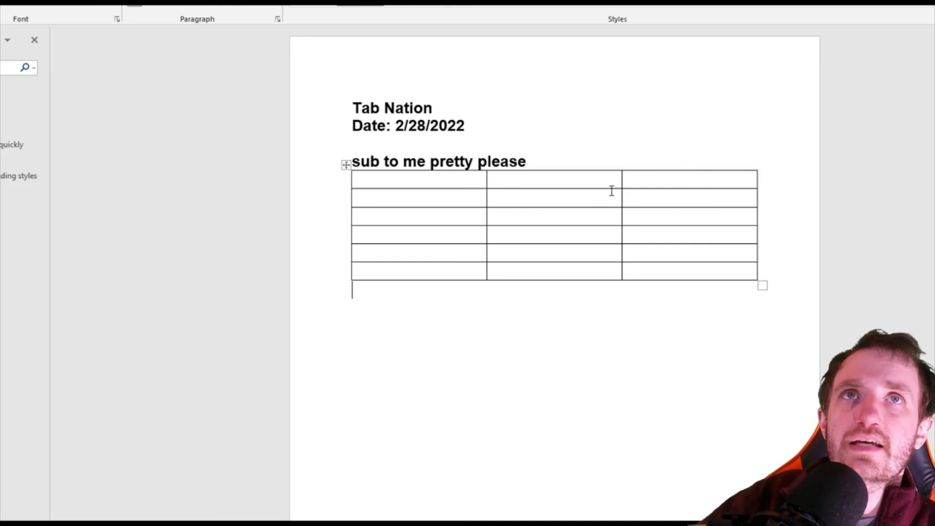
mouse_move(542, 373)
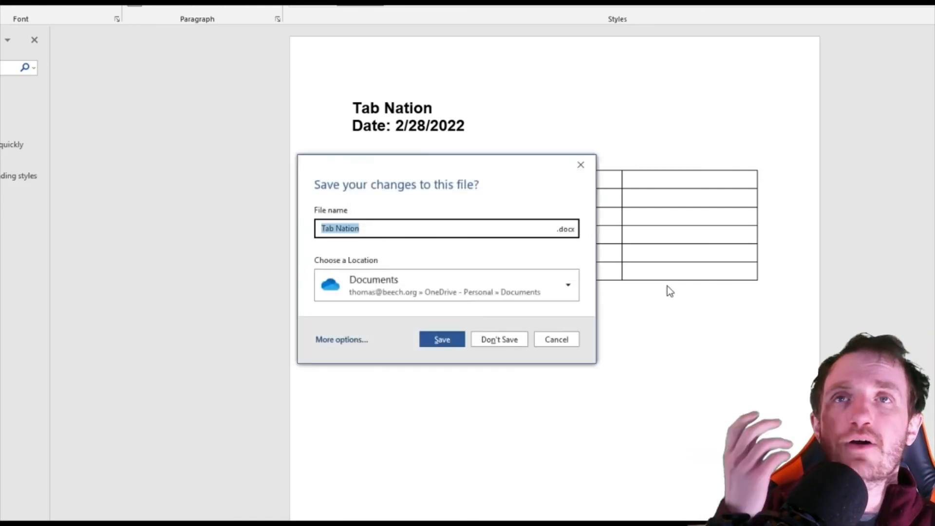
left_click(442, 339)
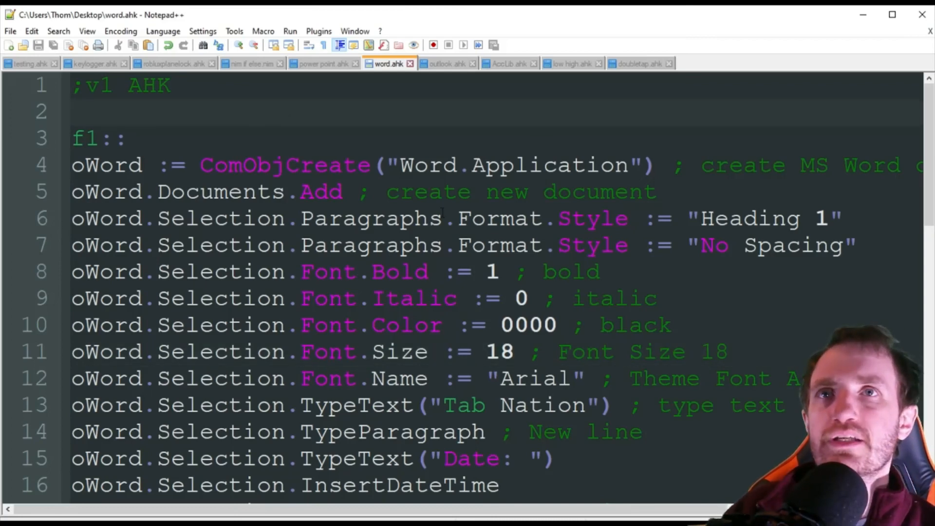
scroll("down", 3)
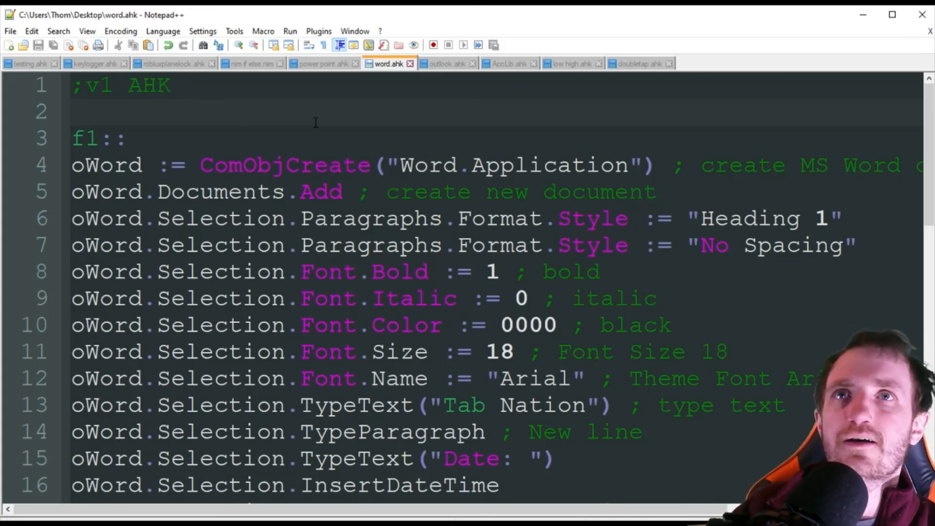
left_click(73, 111)
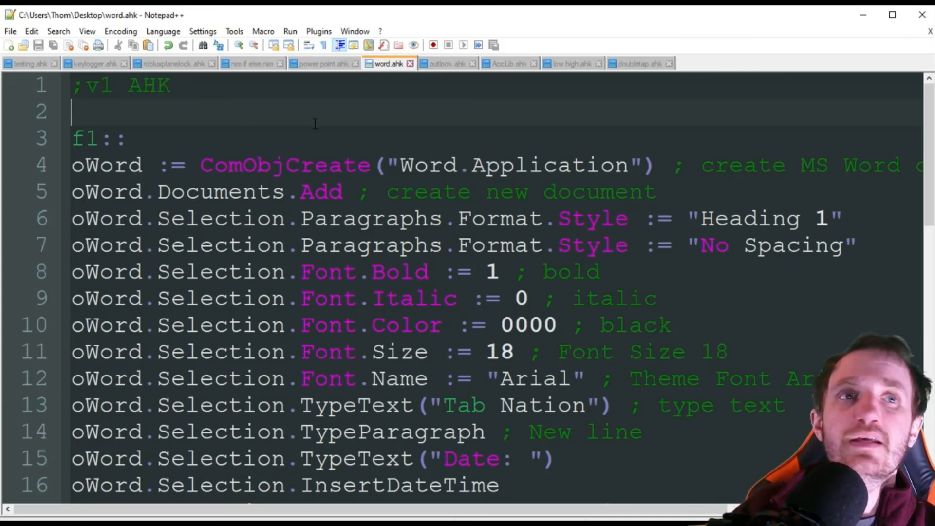